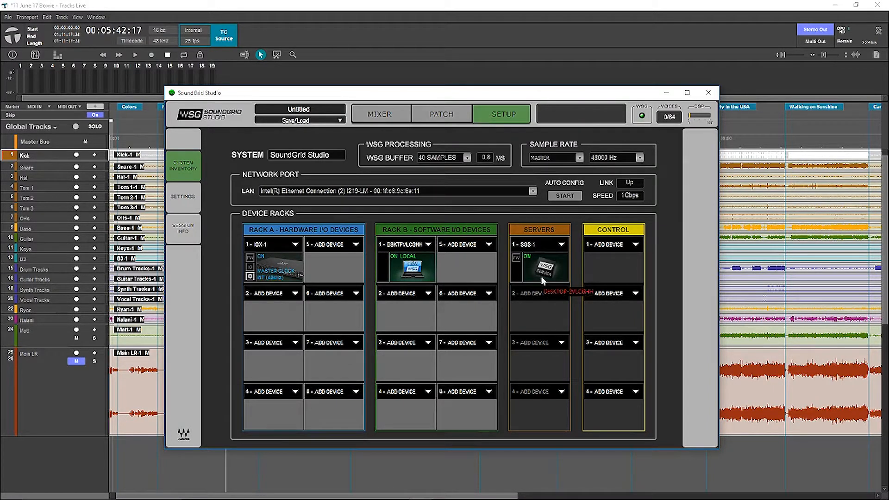
# Add every file in the audiofiles folder to the import list and confirm the import
pyautogui.click(380, 114)
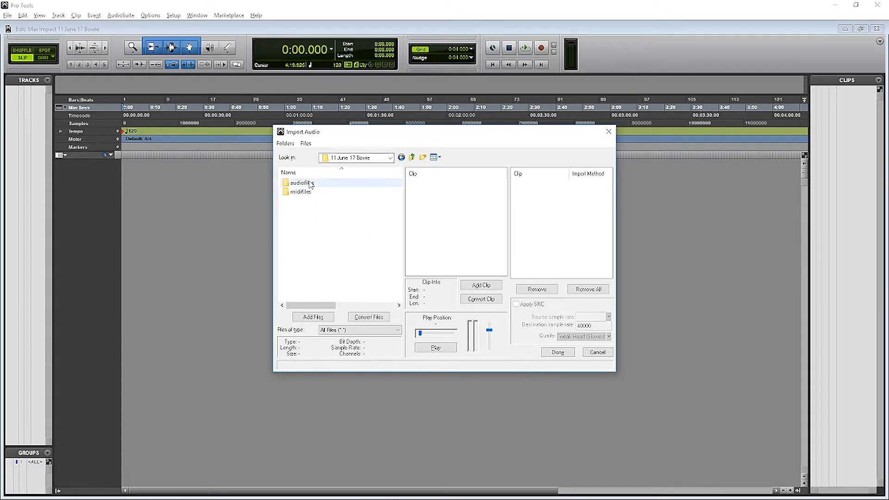
pyautogui.doubleClick(300, 182)
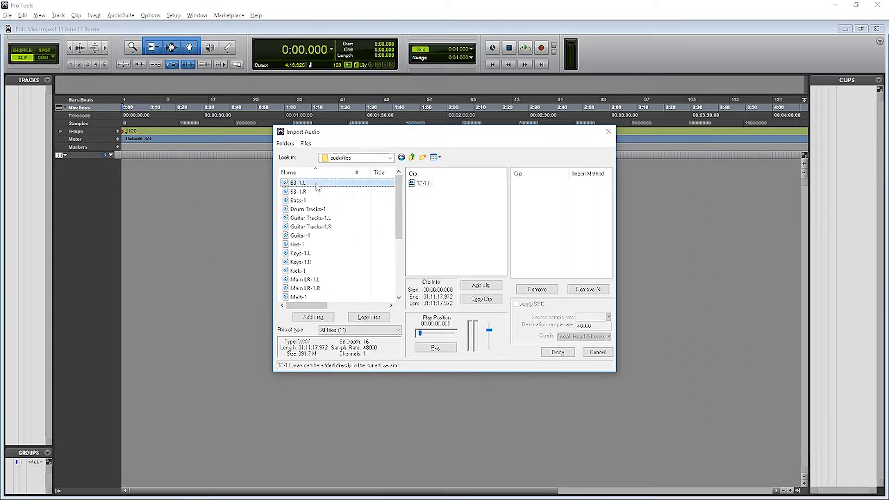
pyautogui.scroll(-3)
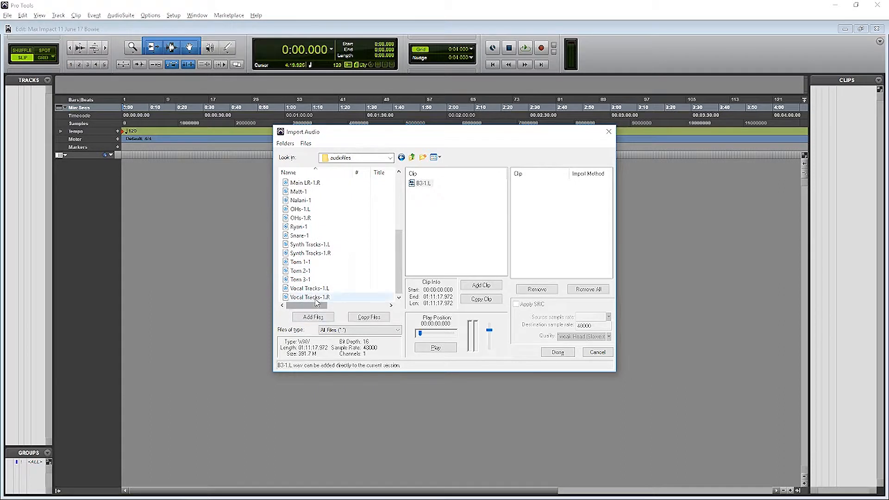
pyautogui.click(312, 317)
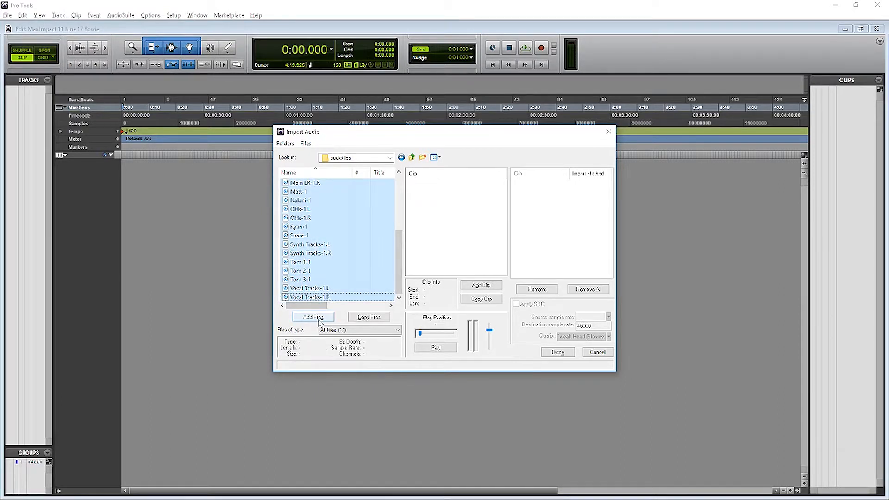
pyautogui.click(313, 317)
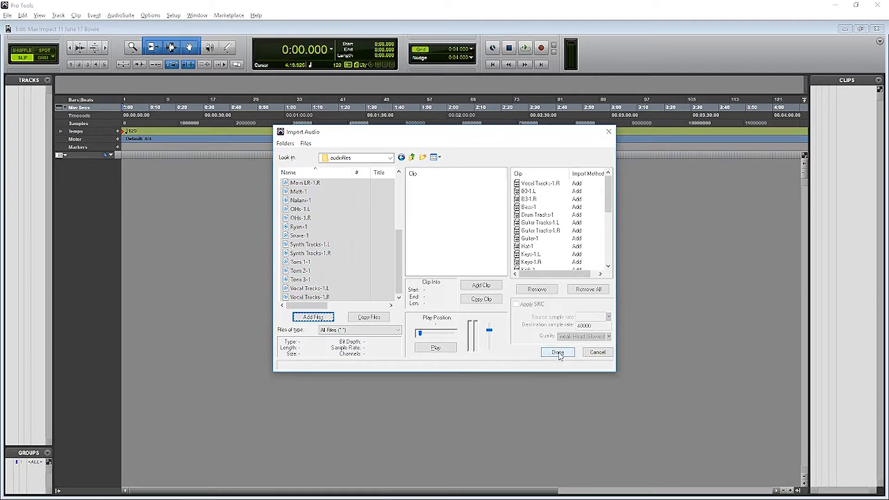
pyautogui.click(556, 352)
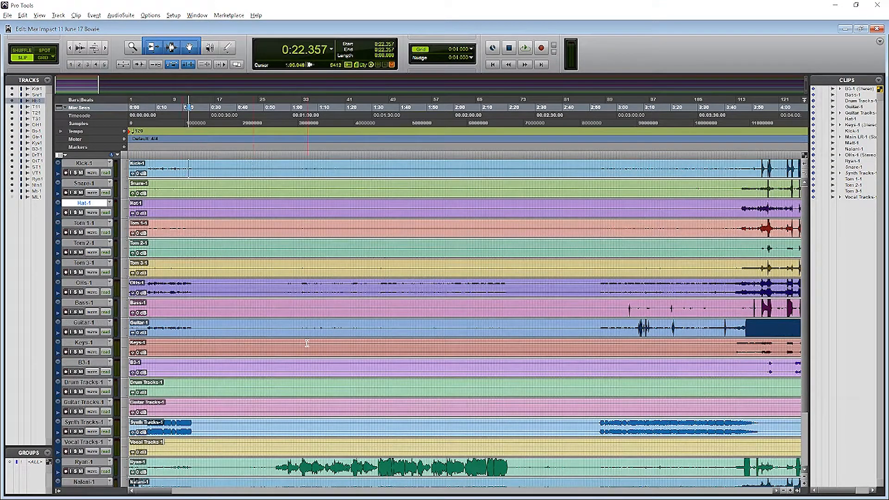
# Place the imported clips at session start and view the full hour-long show
pyautogui.click(605, 107)
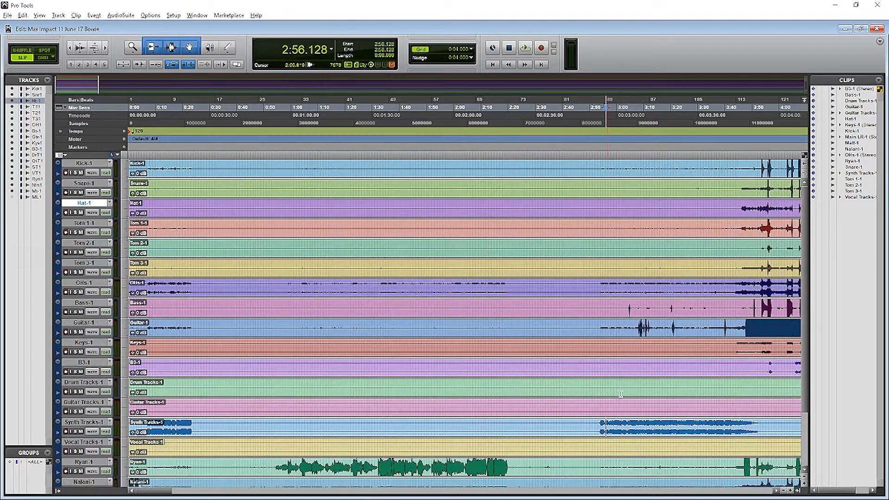
pyautogui.click(601, 108)
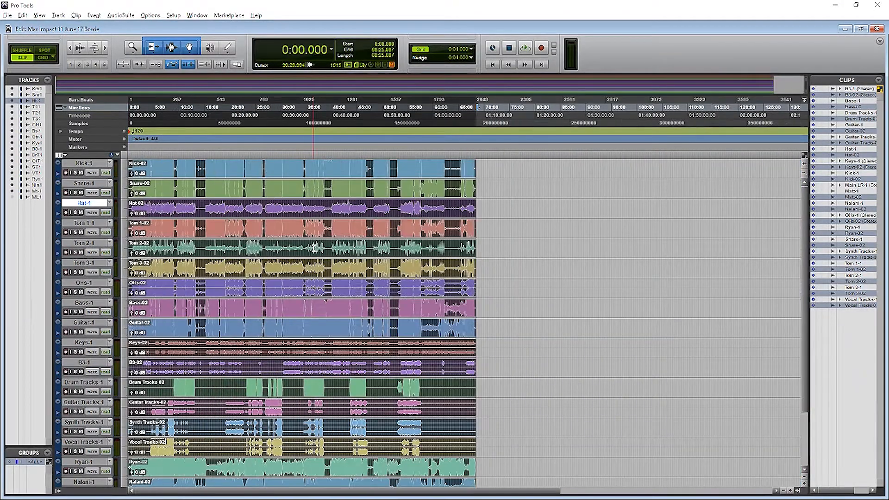
# Close the 11 June 17 Bowie session in Tracks Live without saving changes
pyautogui.click(524, 48)
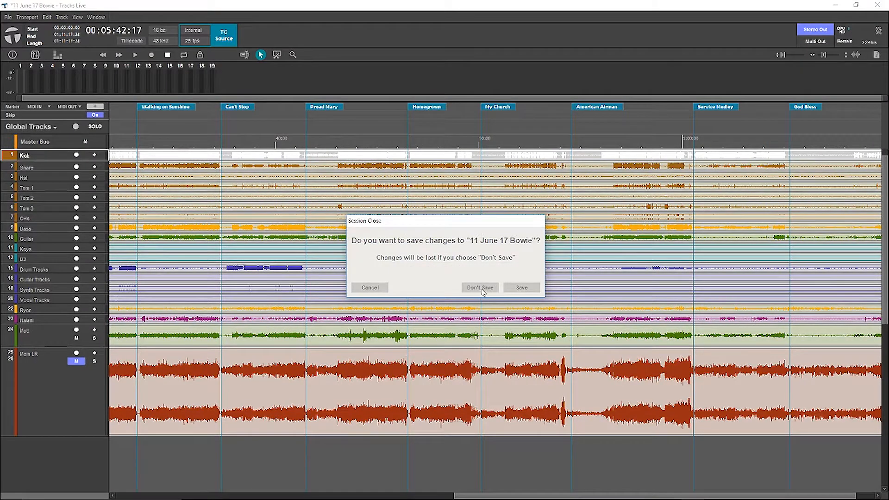
pyautogui.click(478, 287)
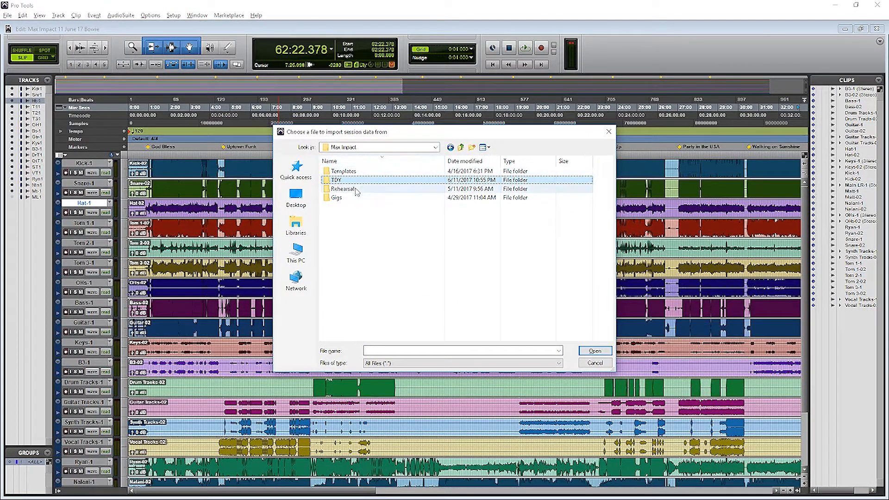
# Browse Gigs > 29 April 17 Wing Fling Lackland and open its session file for data import
pyautogui.doubleClick(336, 197)
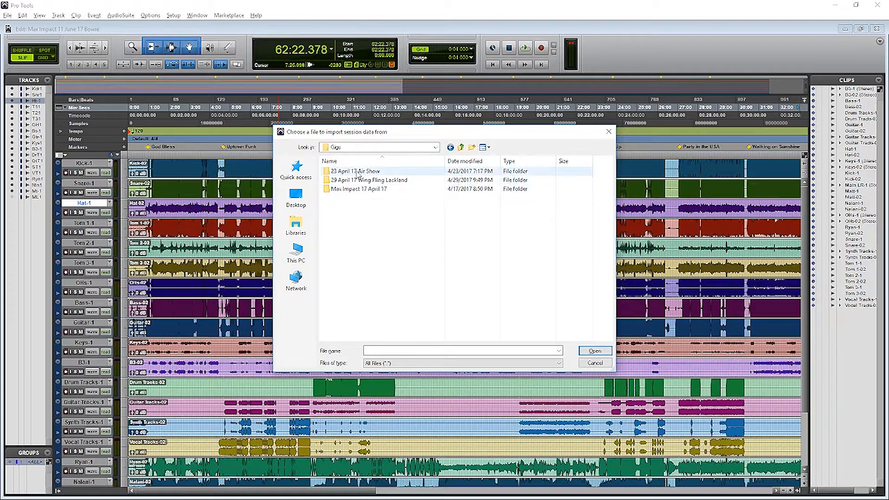
pyautogui.doubleClick(369, 180)
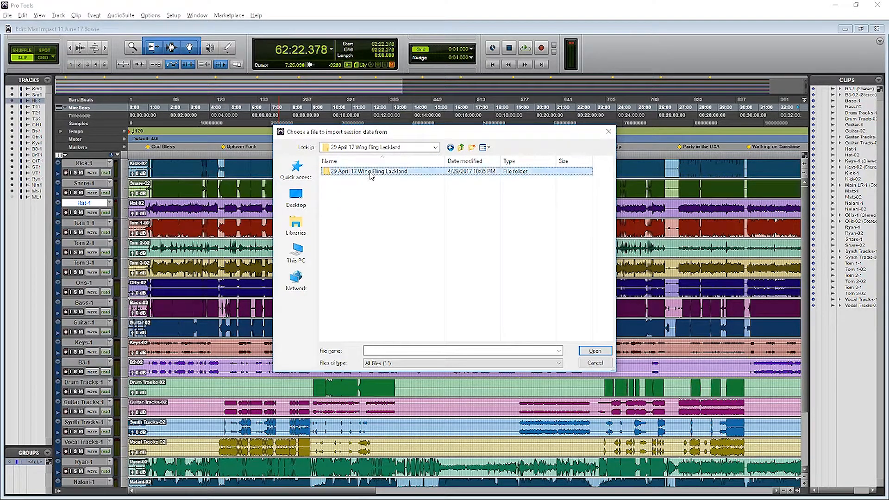
pyautogui.doubleClick(368, 171)
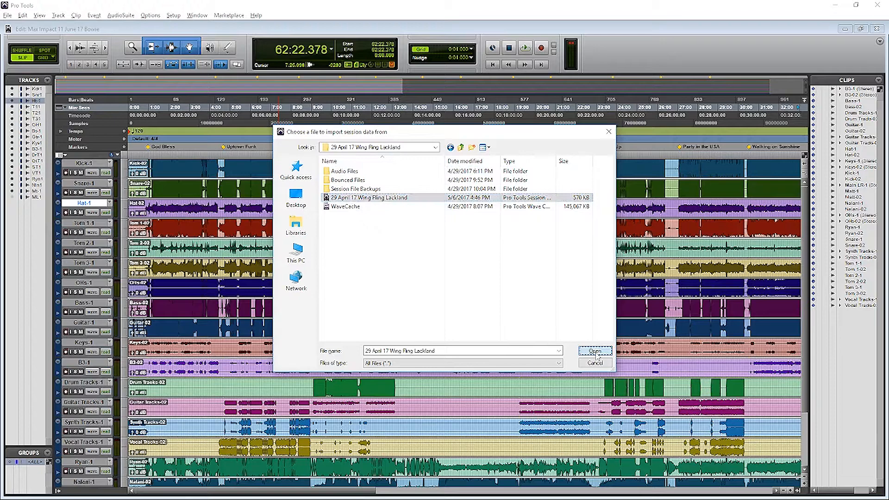
pyautogui.click(594, 350)
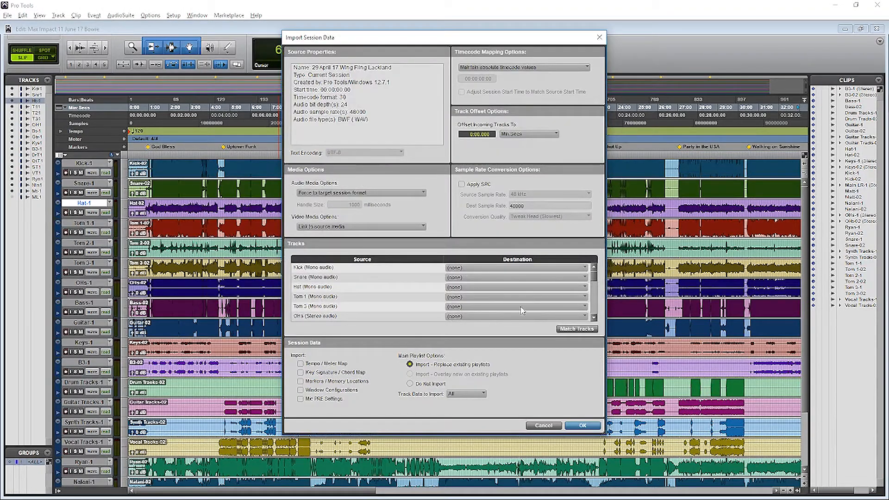
# Match incoming tracks by name, exclude main playlists, and import only plug-in track data
pyautogui.click(576, 329)
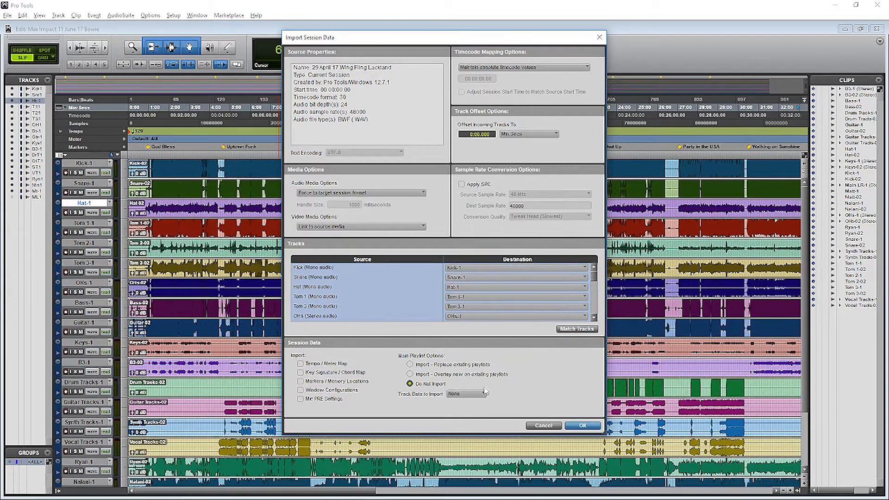
pyautogui.click(464, 394)
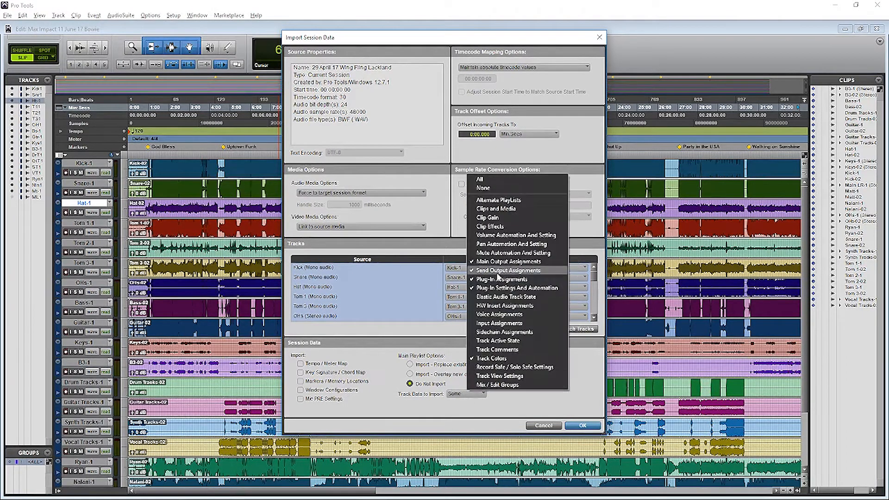
pyautogui.moveTo(507, 220)
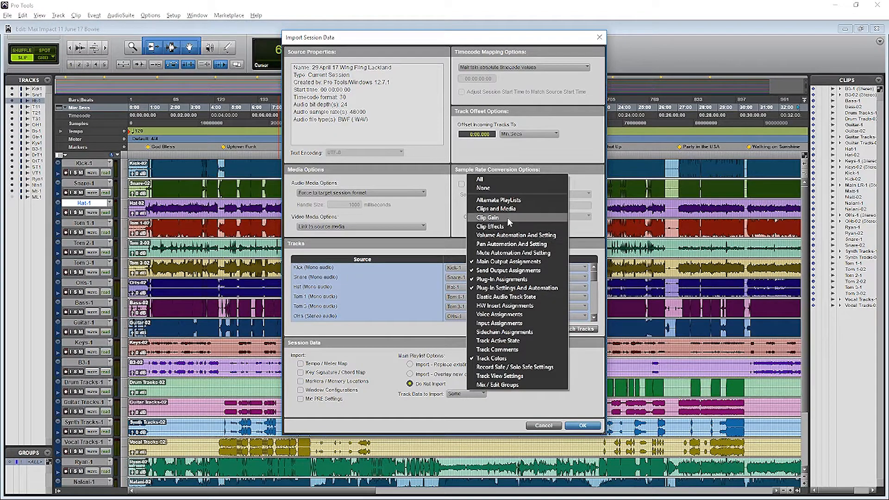
pyautogui.moveTo(424, 409)
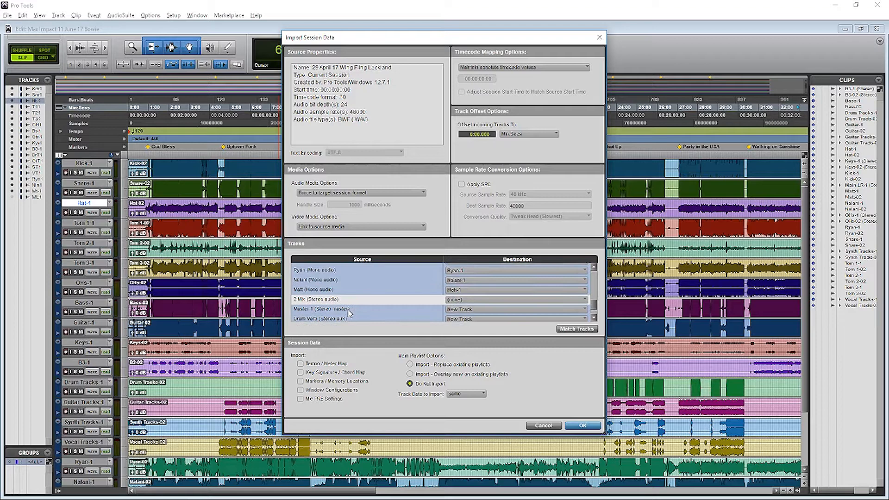
pyautogui.click(581, 425)
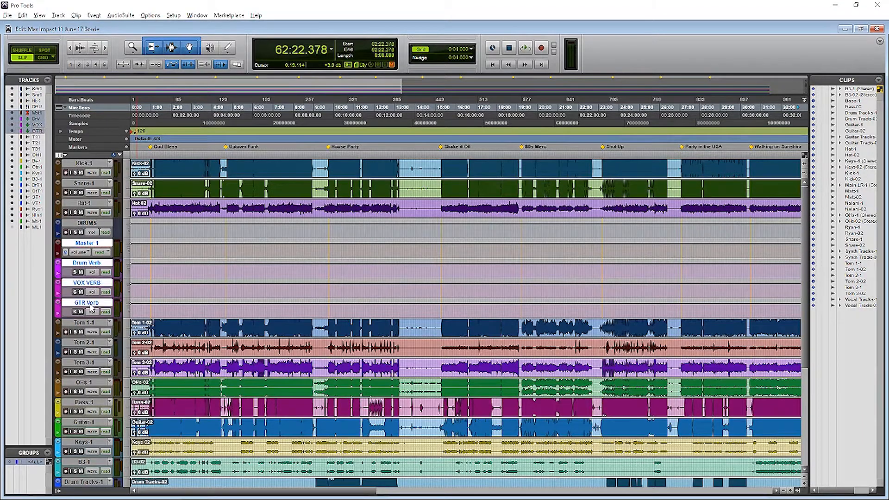
# Scroll the Edit window to check the new DRUMS, Master 1 and reverb tracks
pyautogui.scroll(-3)
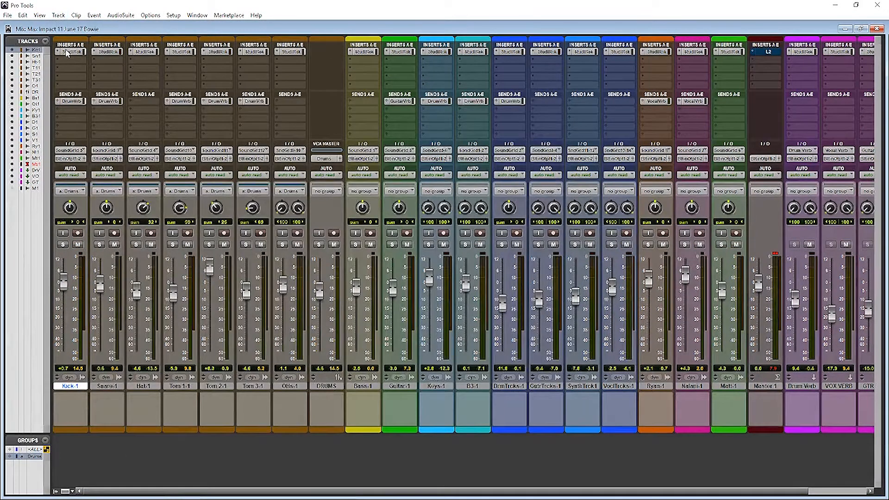
# Open the Kick-1 StudioRack insert from the Mix window
pyautogui.click(68, 51)
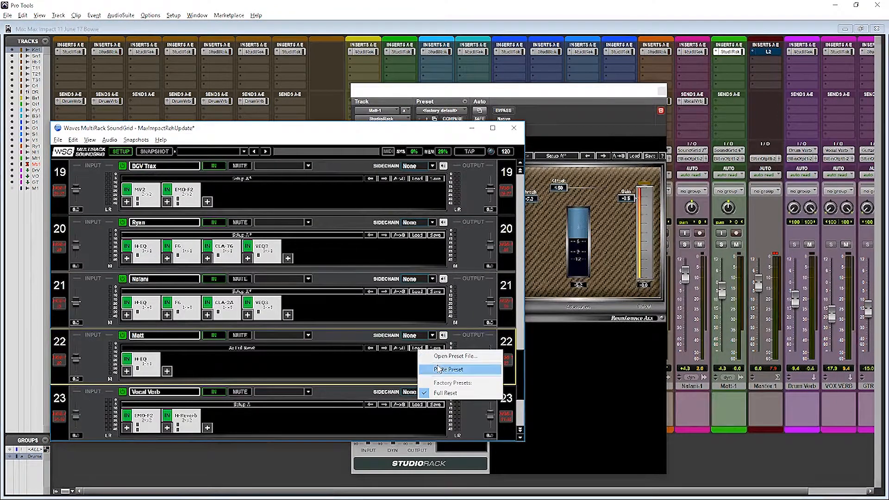
# Paste the copied preset into the Matt rack and rename a new rack 'Drum V'
pyautogui.click(448, 370)
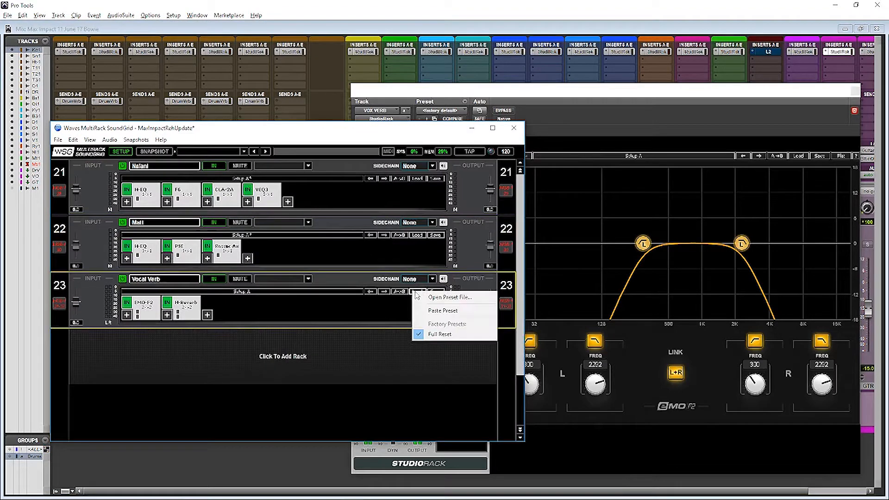
pyautogui.click(283, 355)
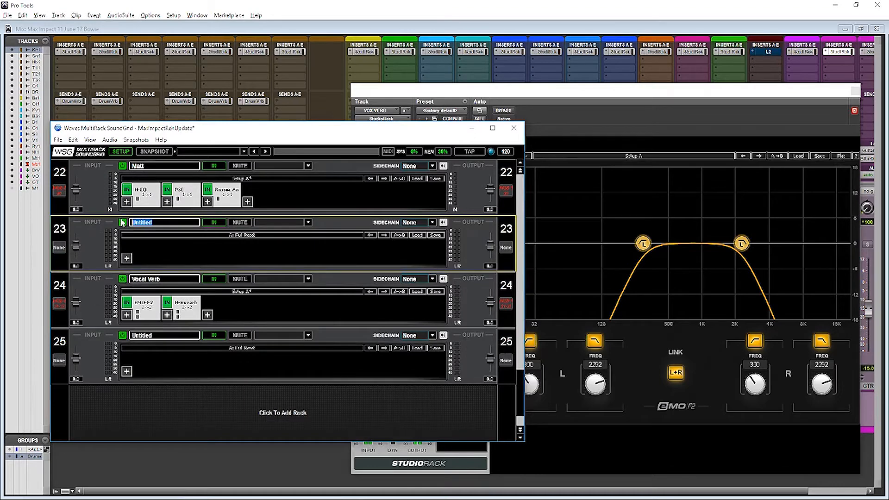
pyautogui.write('Drum V')
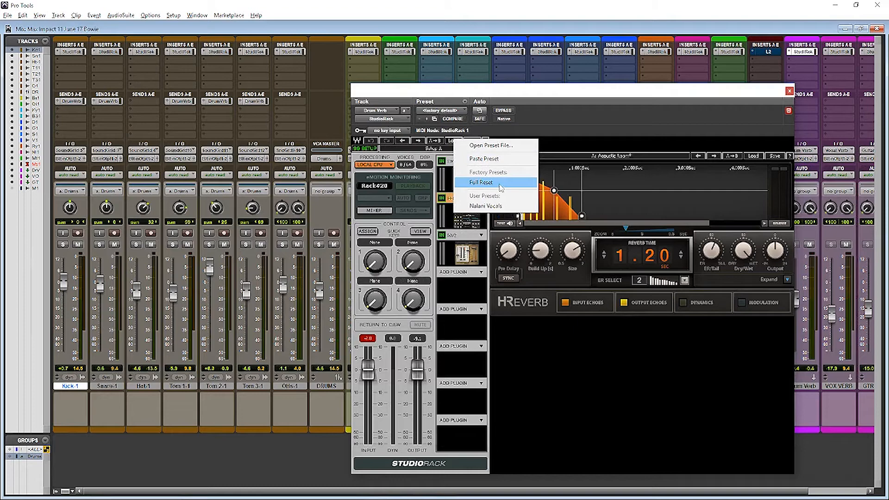
pyautogui.moveTo(491, 186)
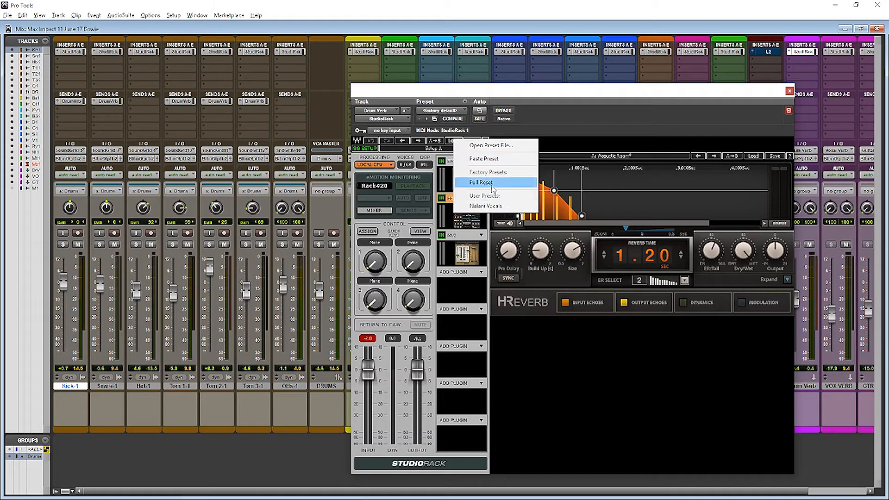